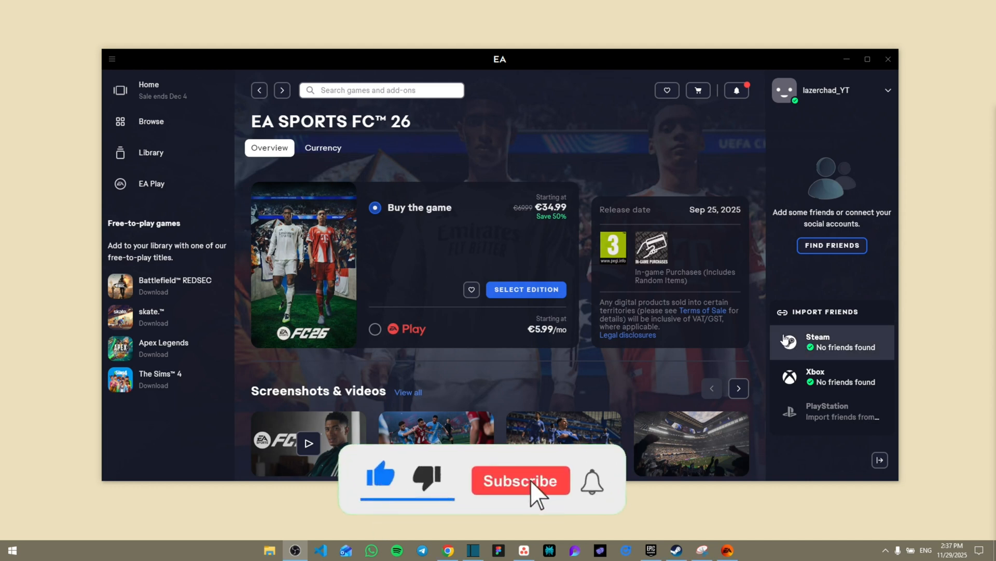
# Search the Start menu for 'windoes se' and launch Windows Security from the results
pyautogui.click(520, 480)
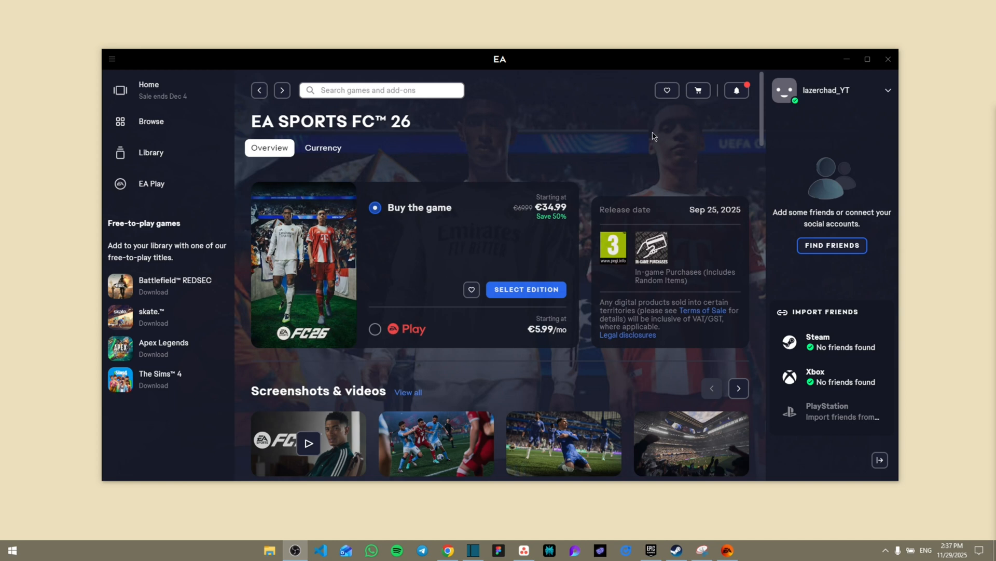
pyautogui.moveTo(612, 162)
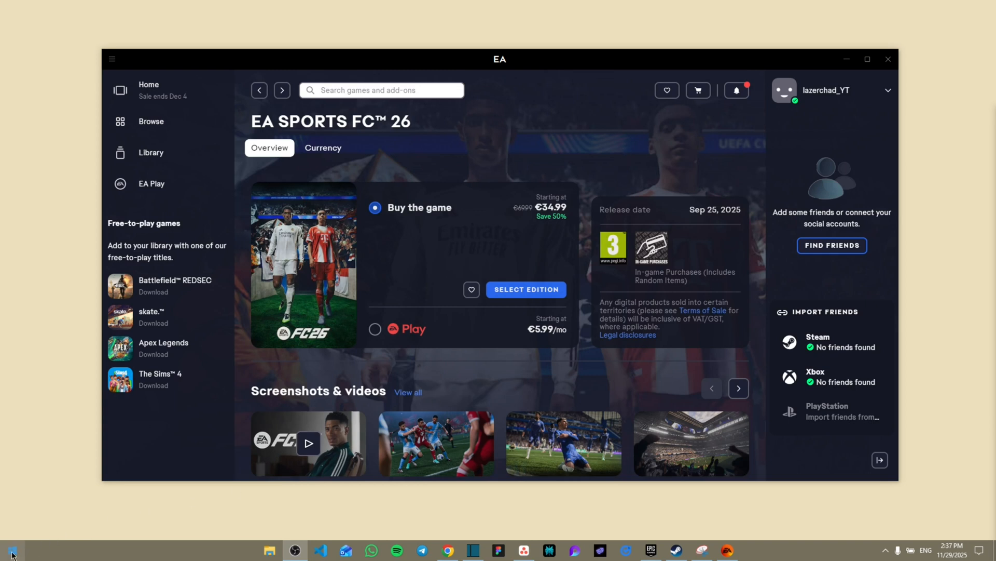
pyautogui.click(11, 549)
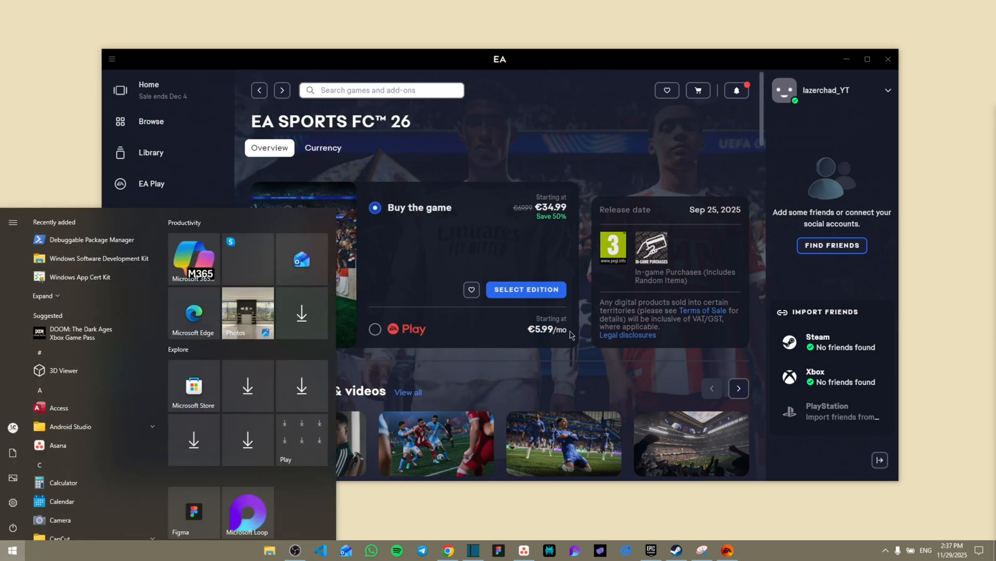
pyautogui.write('windoes sec')
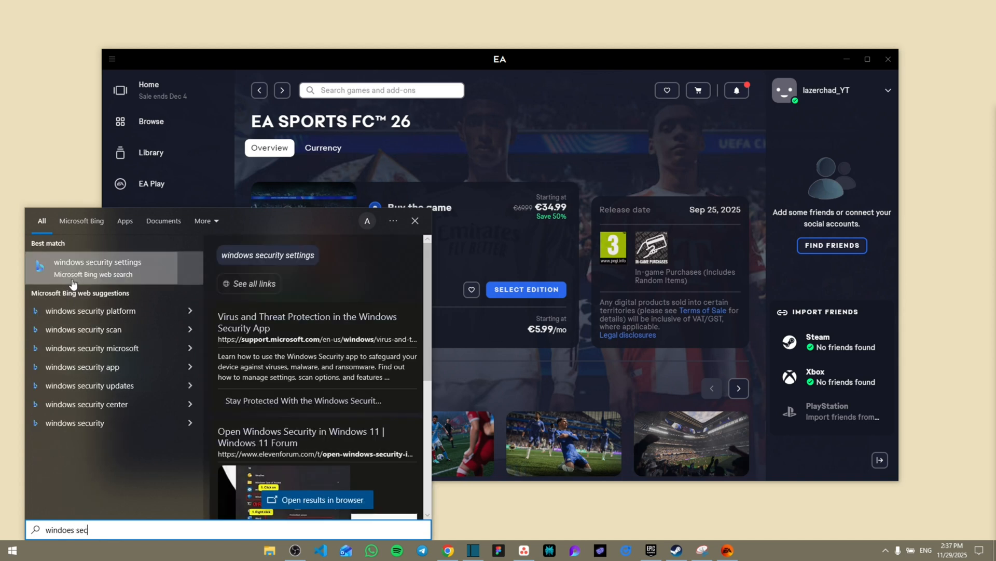
pyautogui.click(97, 261)
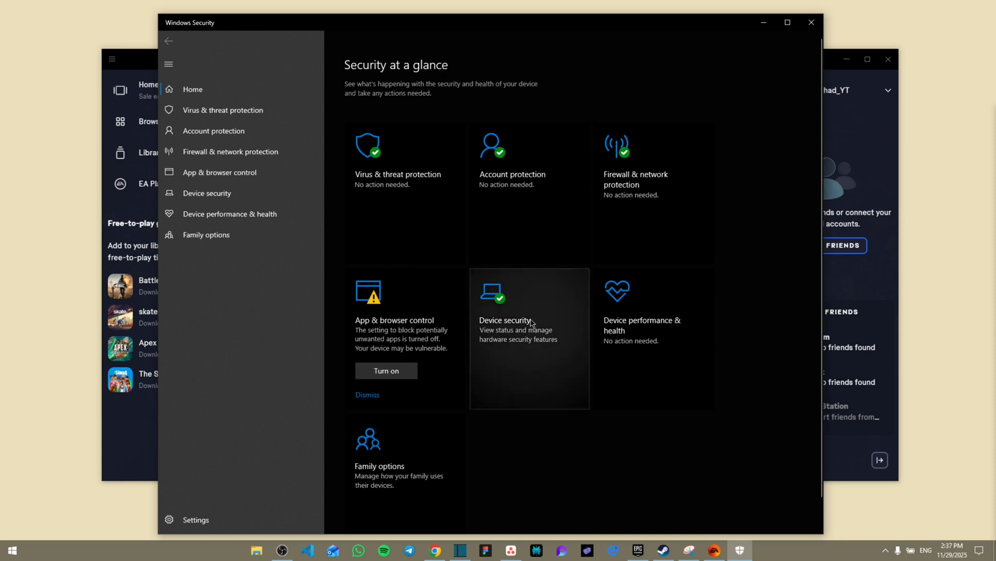
pyautogui.moveTo(521, 326)
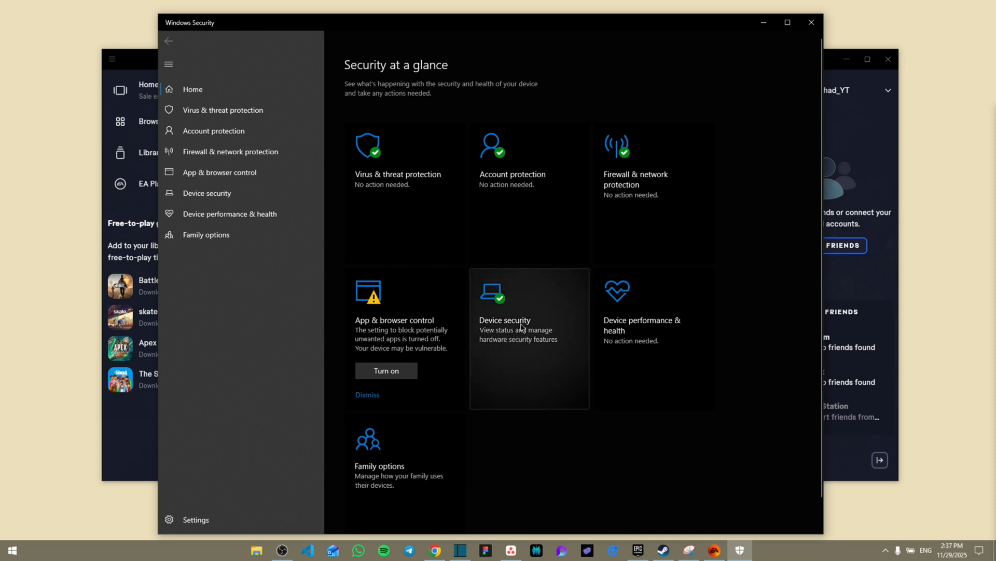
# Go to the Device security page from the Security at a glance tiles
pyautogui.click(521, 328)
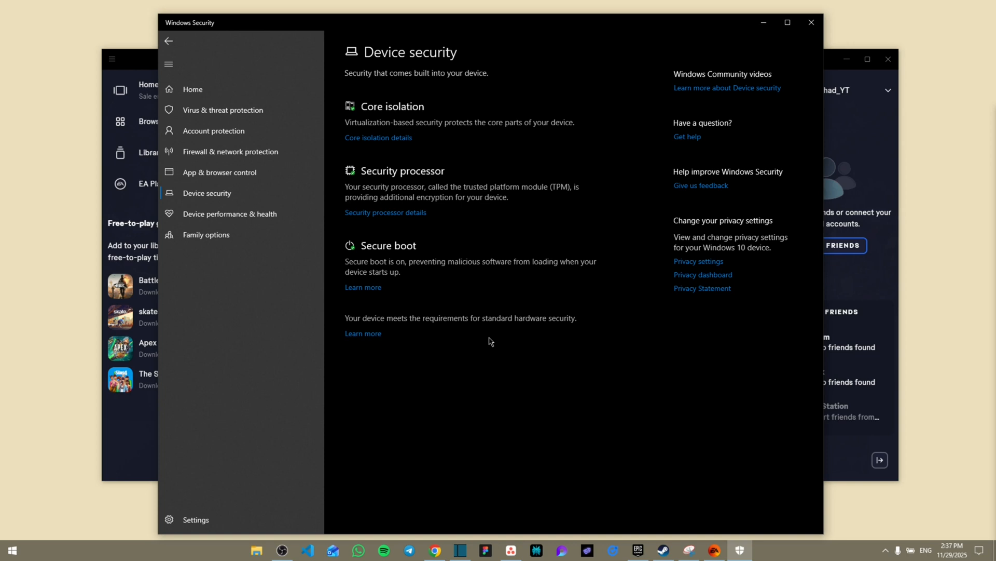
pyautogui.moveTo(460, 127)
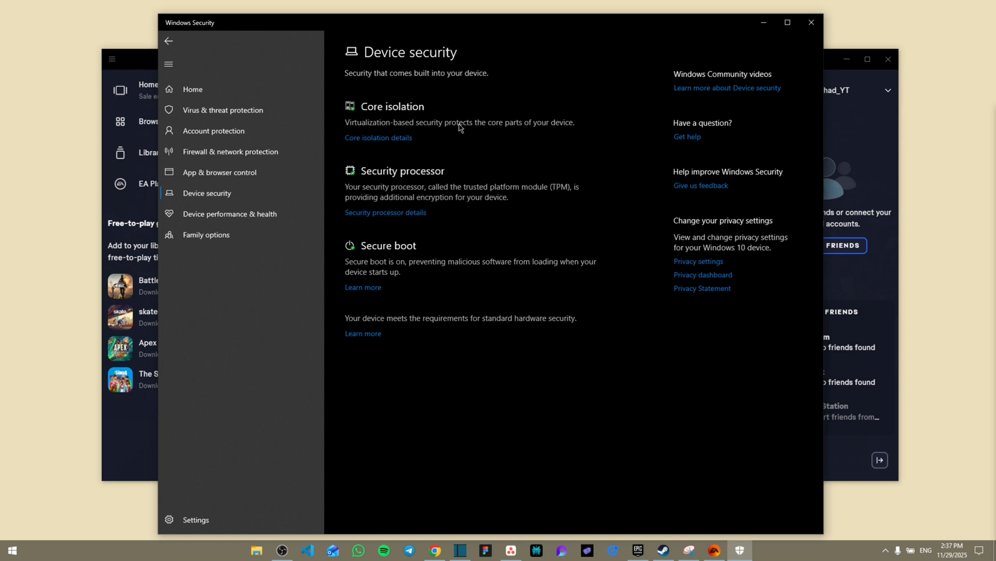
pyautogui.moveTo(321, 396)
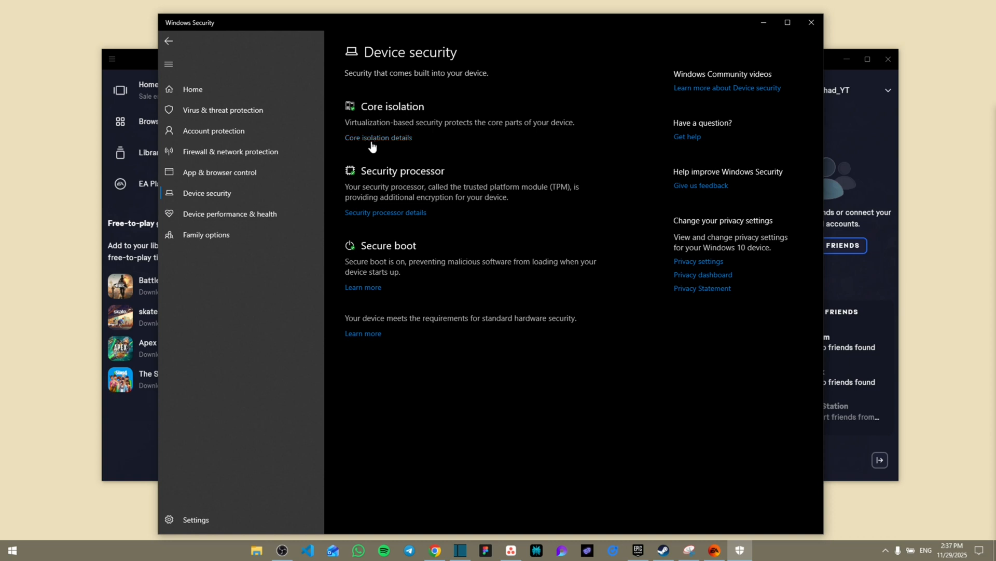
# Switch Memory integrity On in Core isolation details, then bring up Start for power options
pyautogui.click(378, 138)
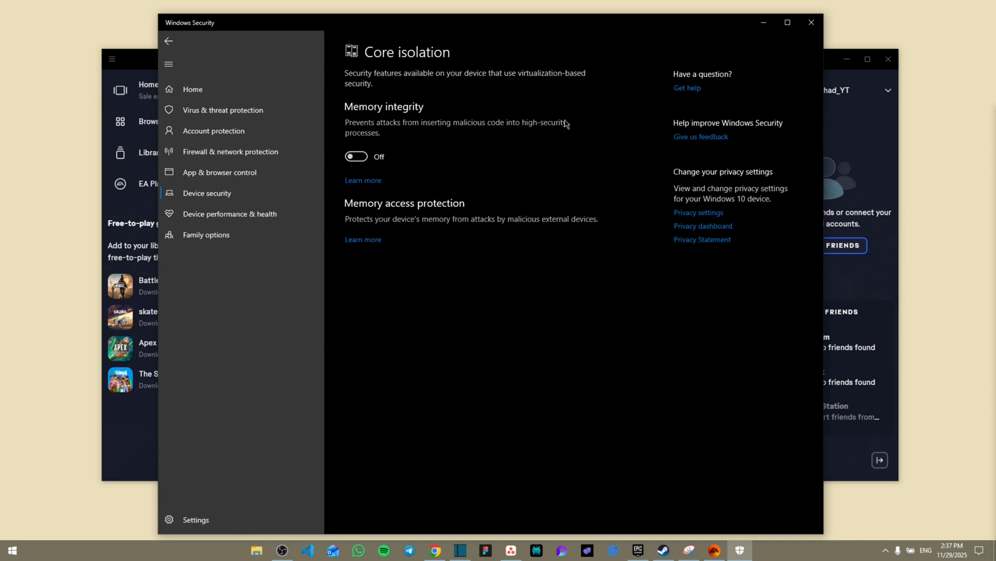
pyautogui.click(356, 156)
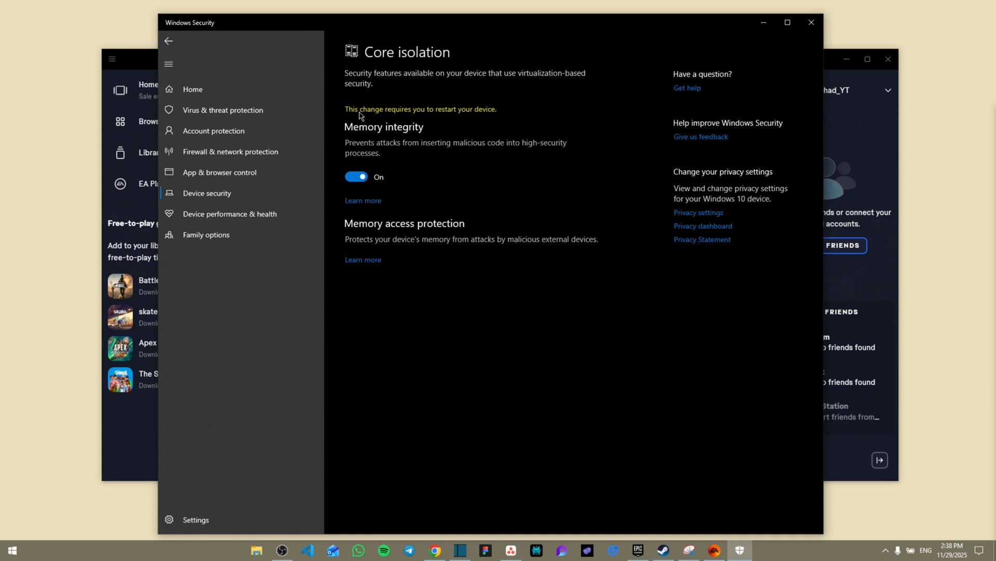
pyautogui.moveTo(444, 179)
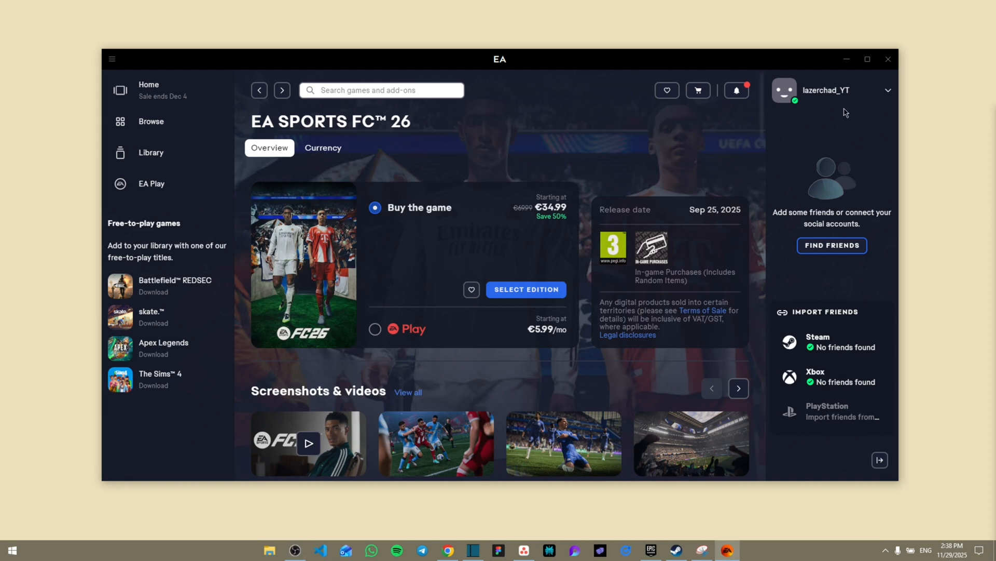
pyautogui.click(12, 549)
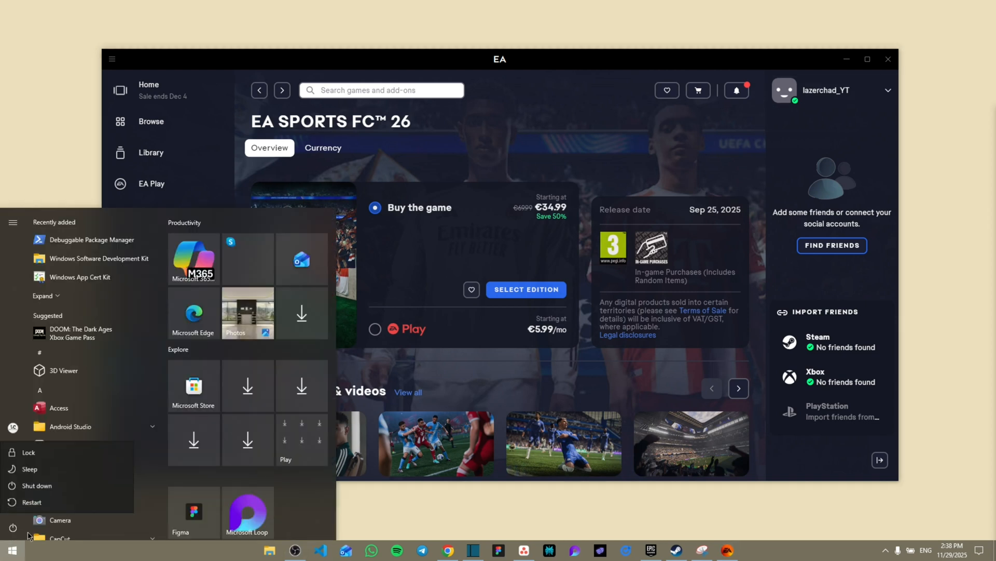